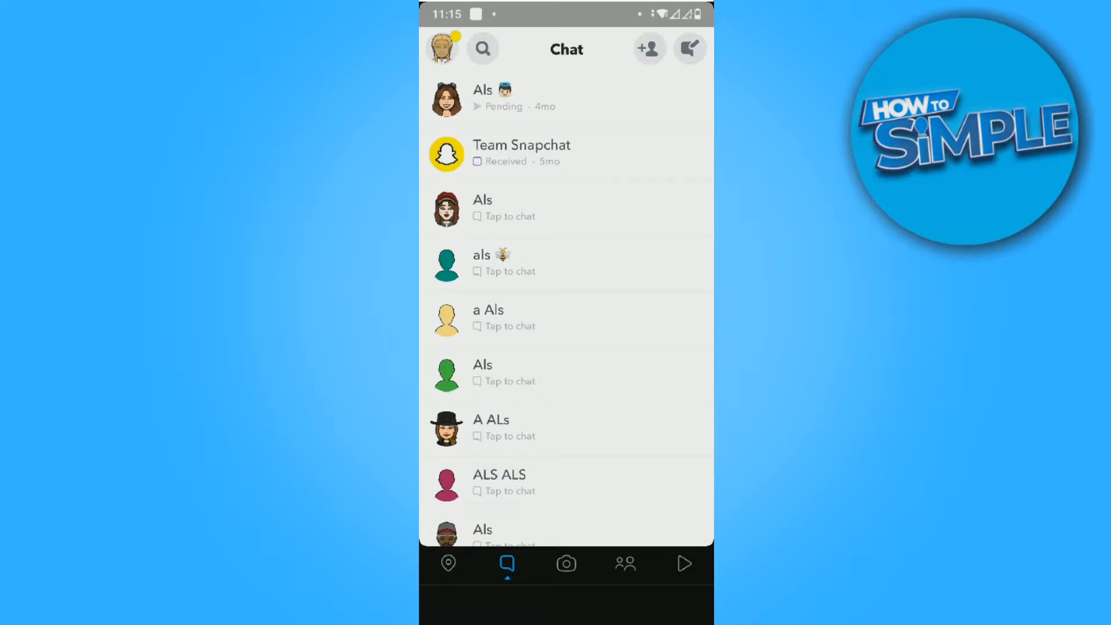
- Switch from the chat list to the Snapchat camera view
{"action": "left_click", "coordinate": [689, 48]}
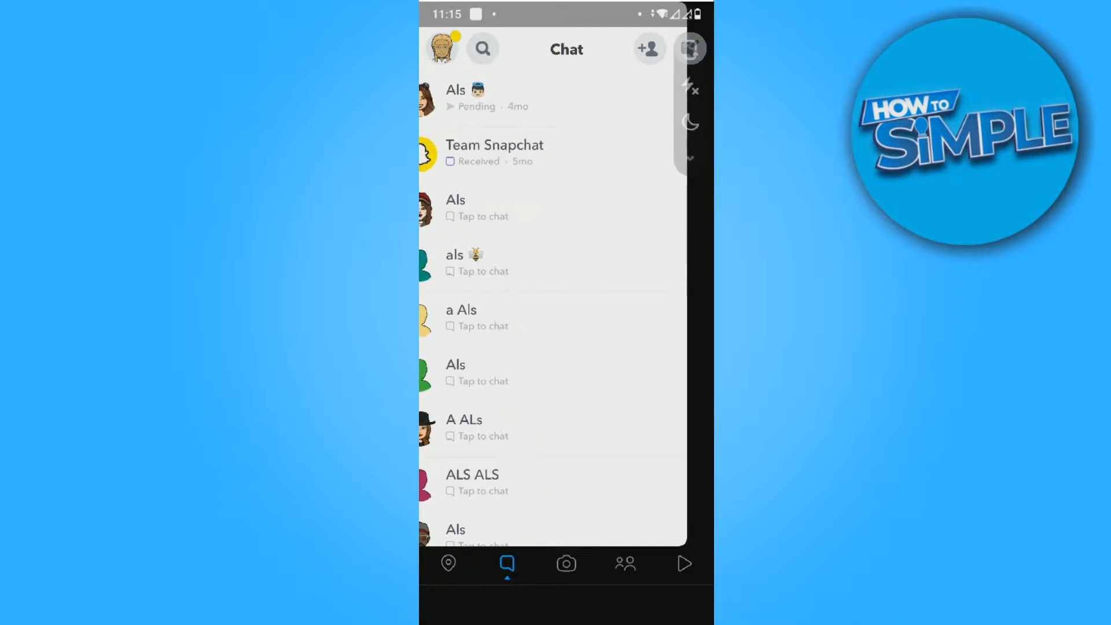
{"action": "left_click", "coordinate": [566, 563]}
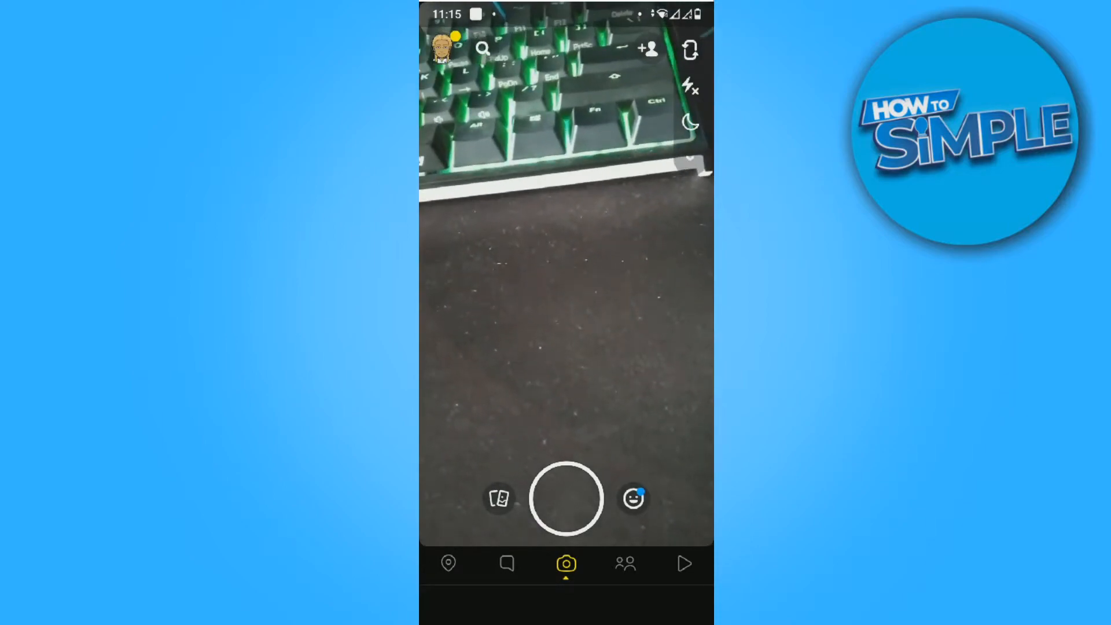
- Bring up the Memories camera roll with the revenue-chart screenshot and its options
{"action": "left_click", "coordinate": [499, 496]}
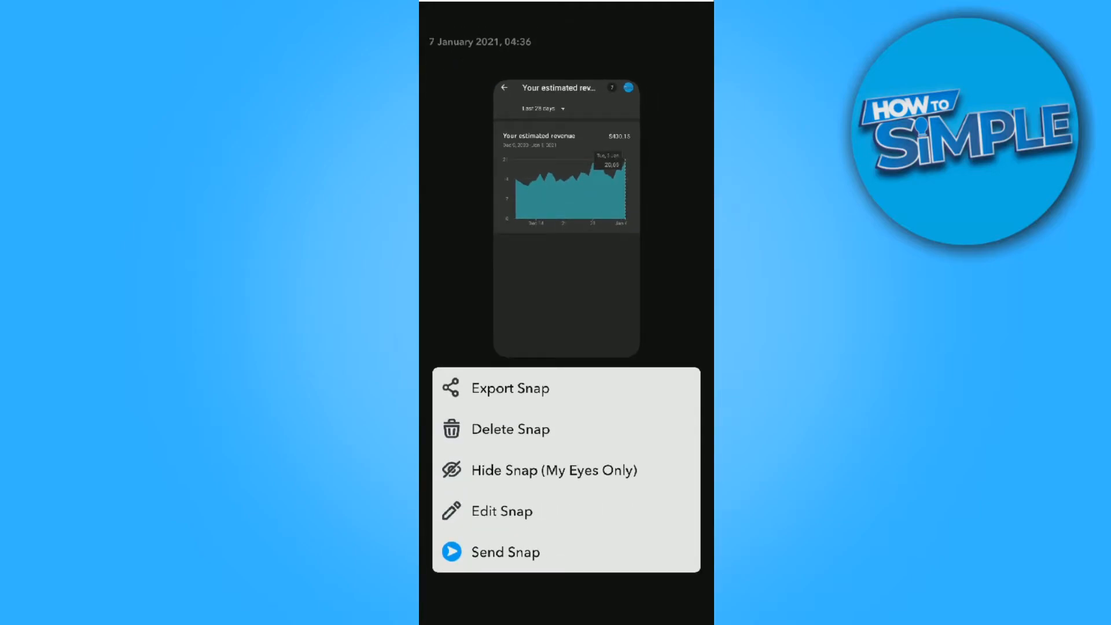
- Choose Send Snap so the revenue-chart screenshot fills the screen
{"action": "left_click", "coordinate": [501, 510]}
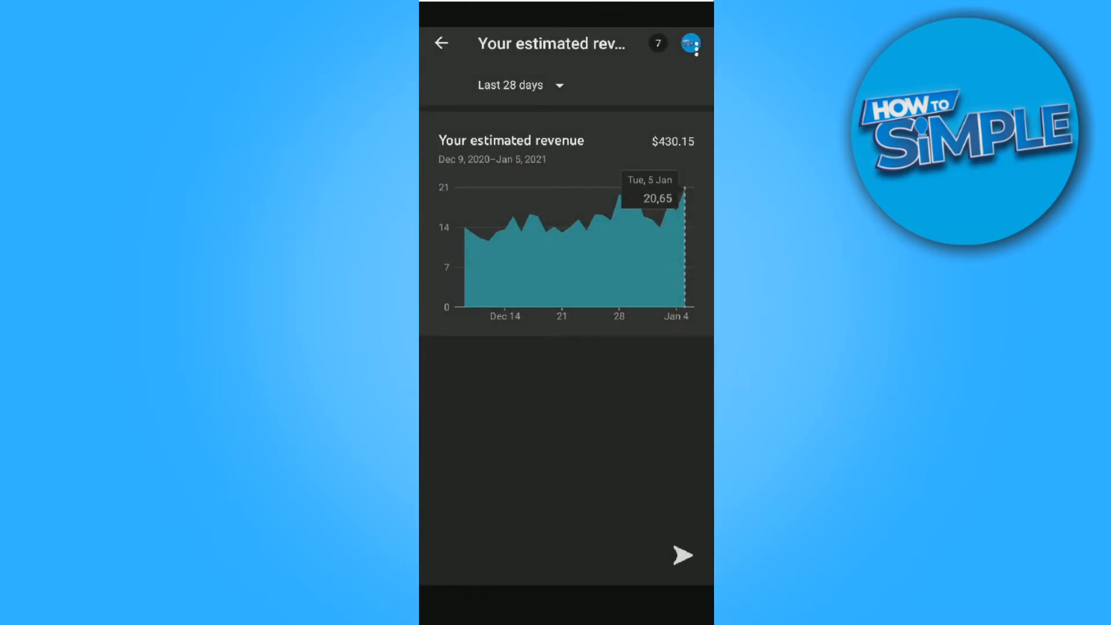
- Post the revenue screenshot to My Story, accepting the sharing notice
{"action": "left_click", "coordinate": [682, 555]}
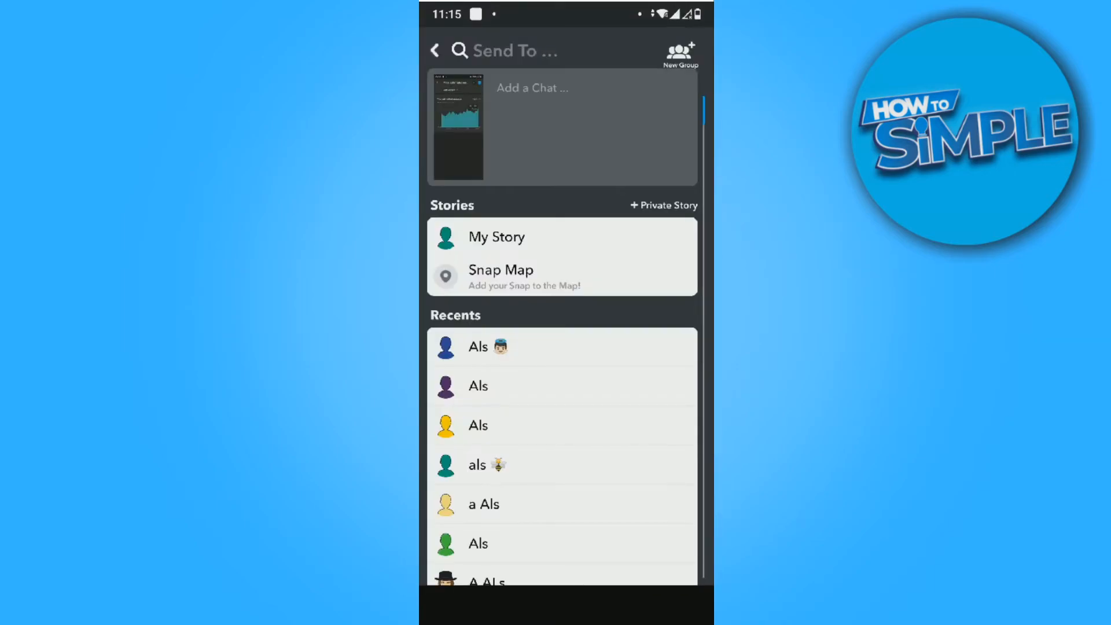
{"action": "left_click", "coordinate": [497, 236]}
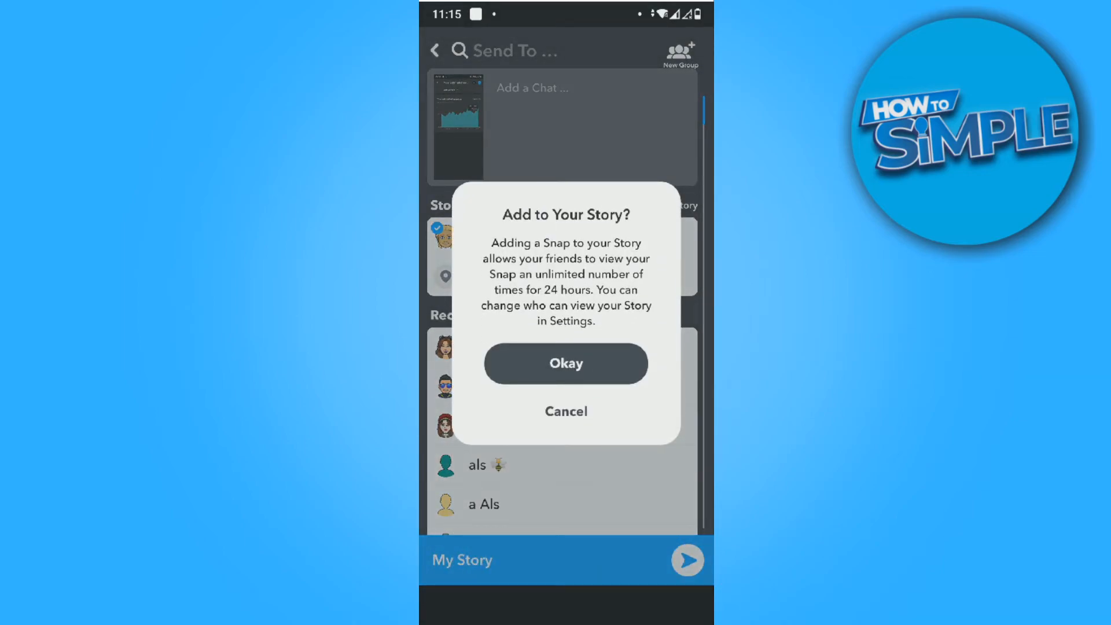
{"action": "left_click", "coordinate": [566, 363]}
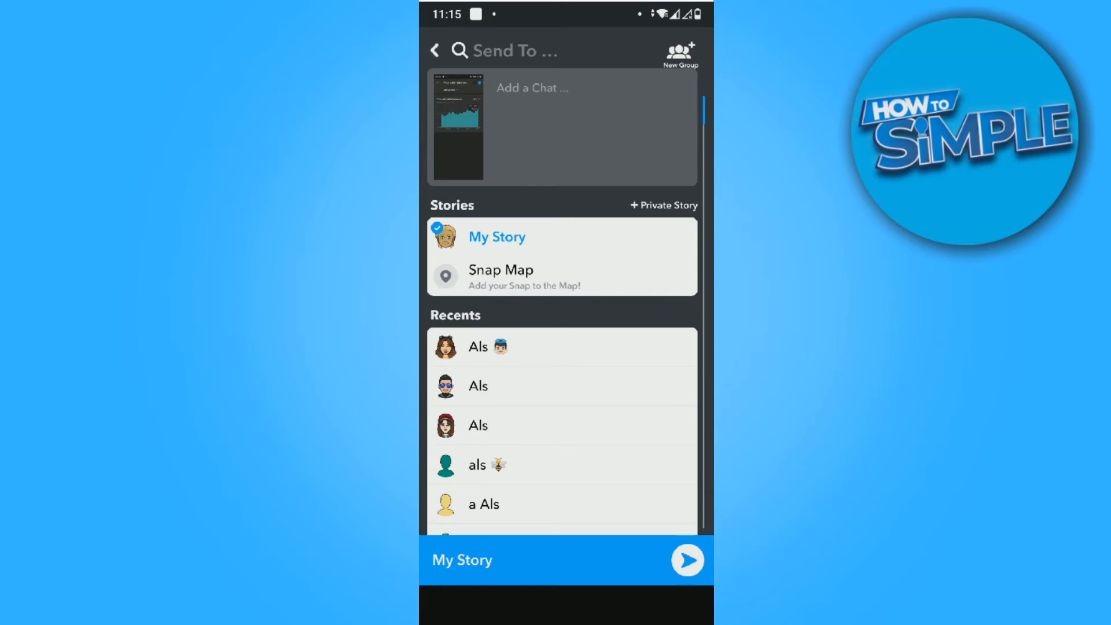
{"action": "left_click", "coordinate": [686, 560]}
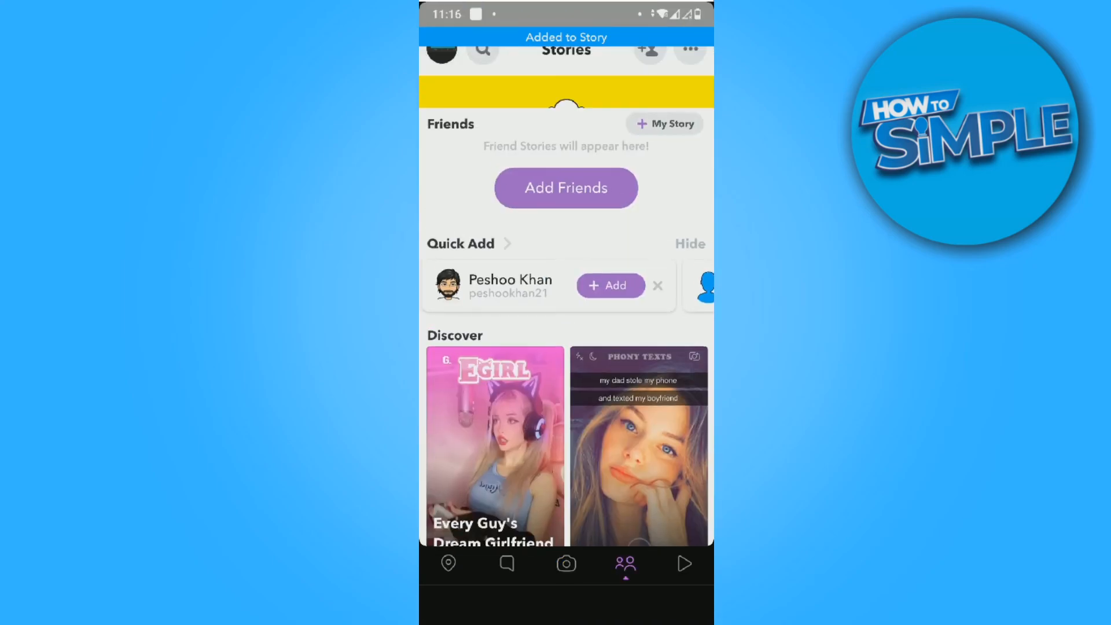
- Return through the camera view to the chat list
{"action": "left_click", "coordinate": [566, 564]}
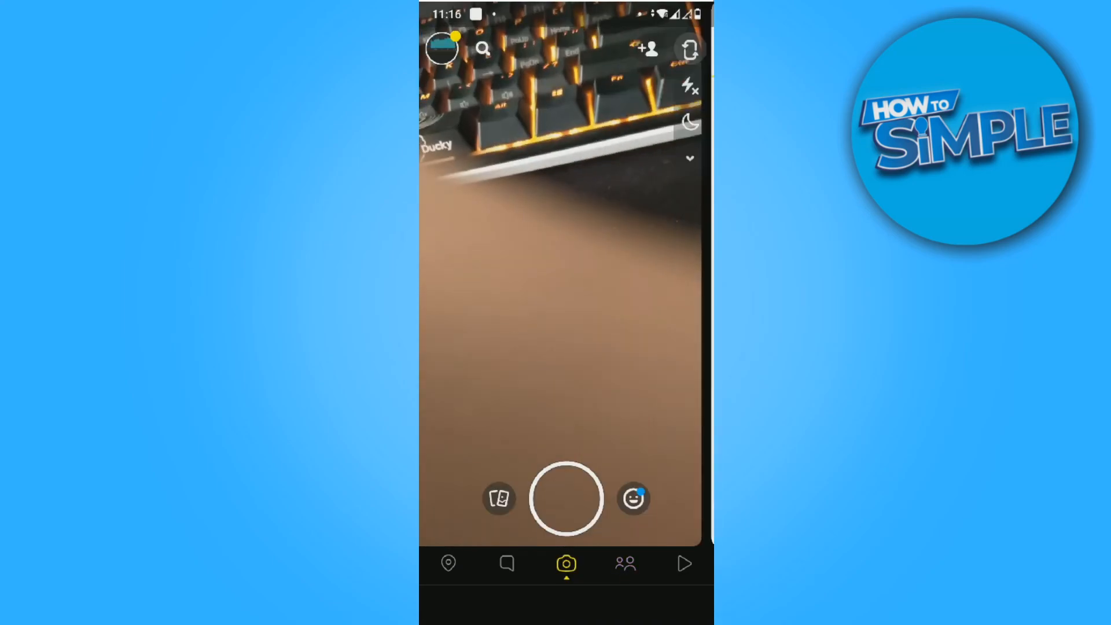
{"action": "left_click", "coordinate": [506, 564]}
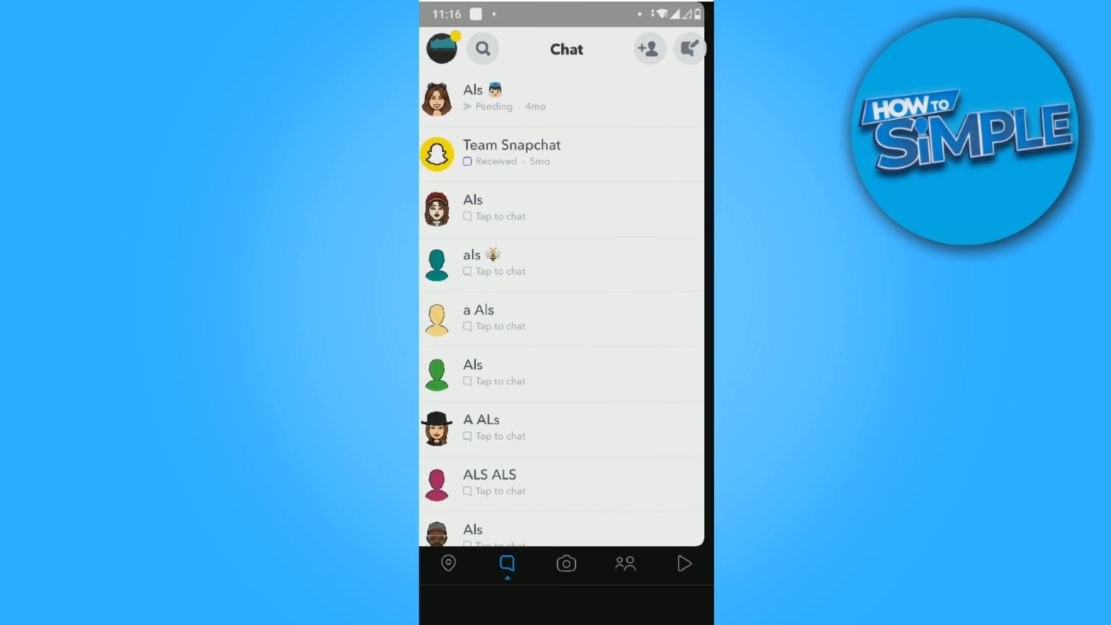